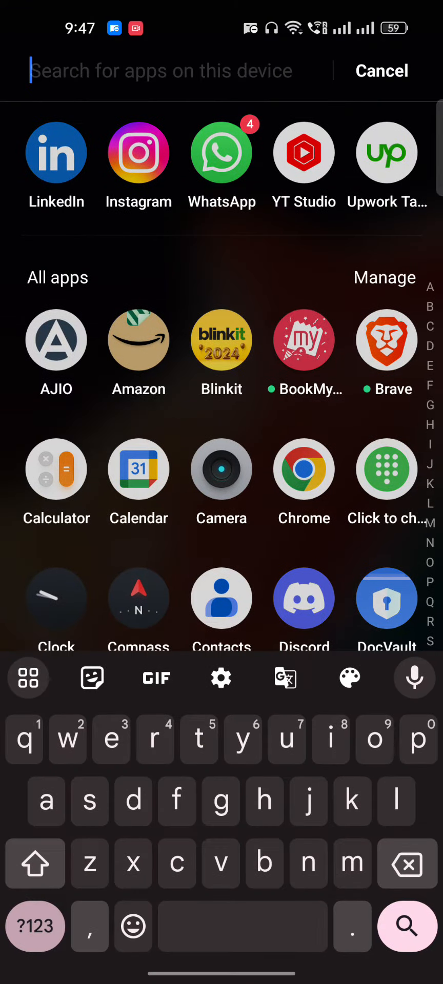
Step: Search the app drawer for 'pl' to reach the Play Store's Instagram listing
type("pl")
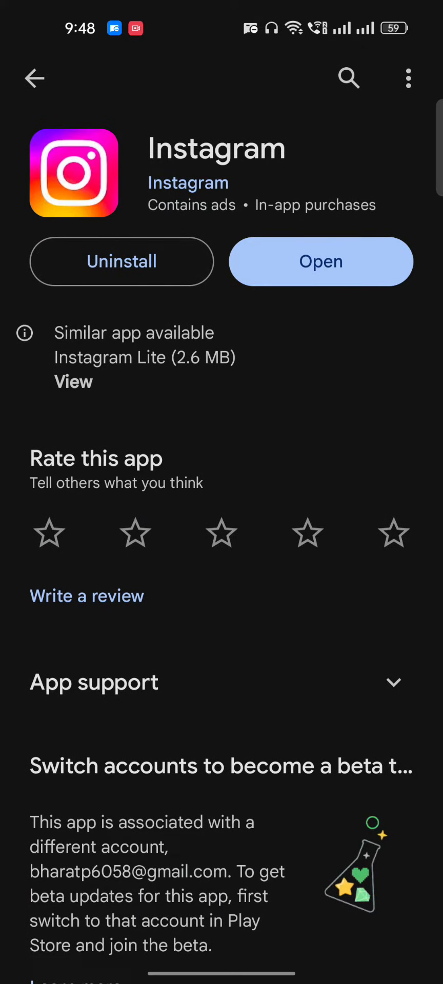
Step: Launch Instagram from its Play Store listing
left_click(321, 260)
type("live")
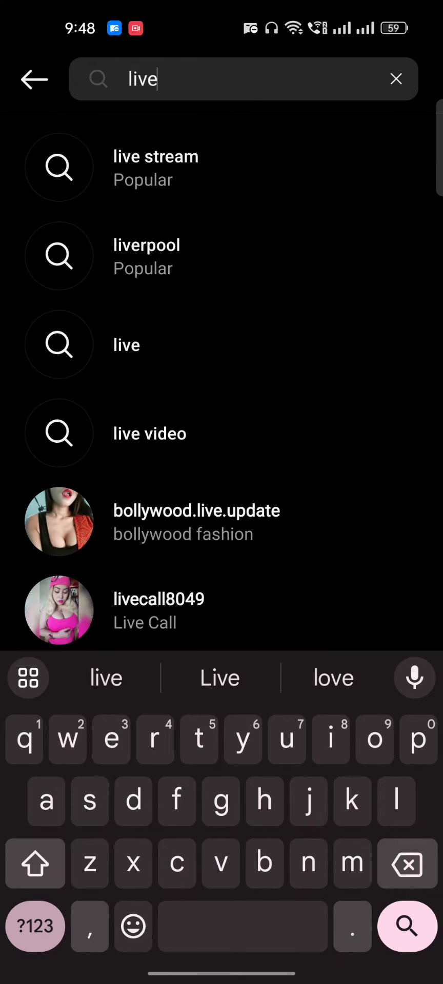
Step: Exit the 'live' search and scroll the home feed to the stories row
left_click(34, 78)
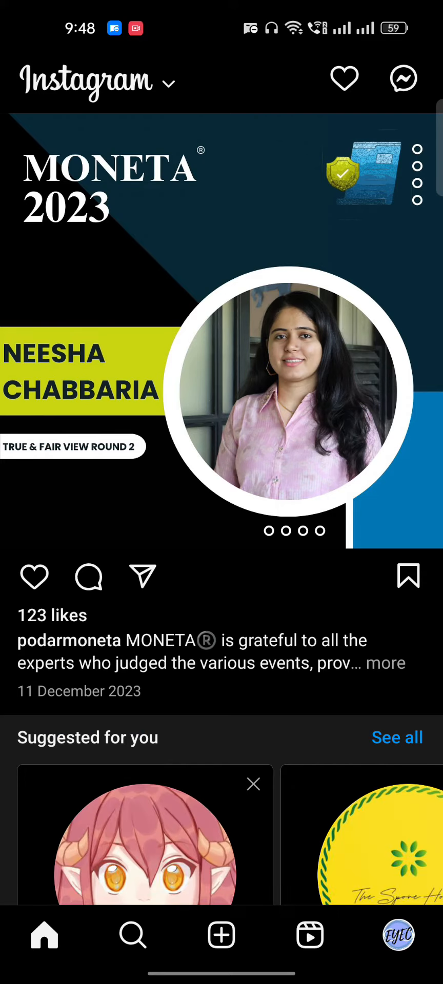
scroll("down", 3)
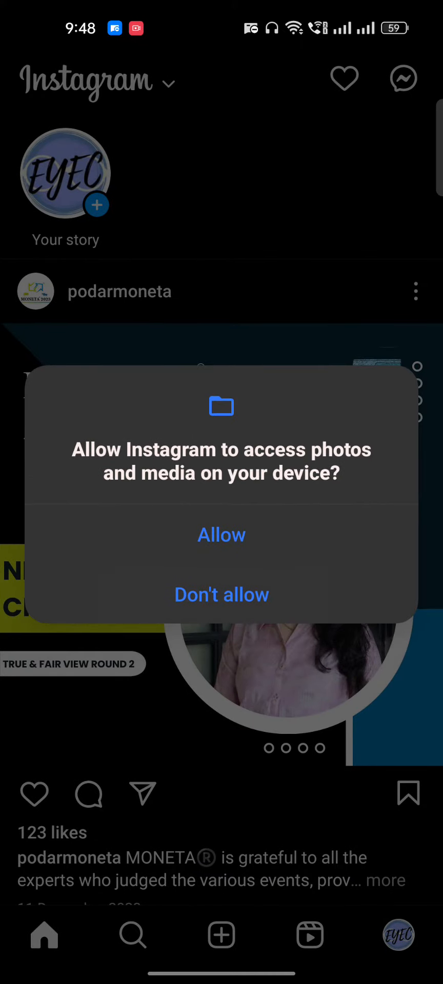
Step: Dismiss the photo and media prompt and search Instagram for 'crist'
left_click(221, 594)
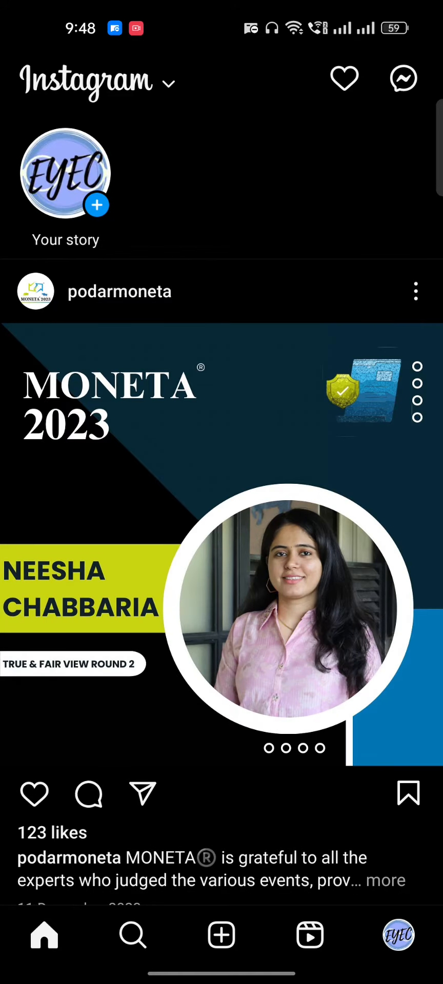
scroll("down", 3)
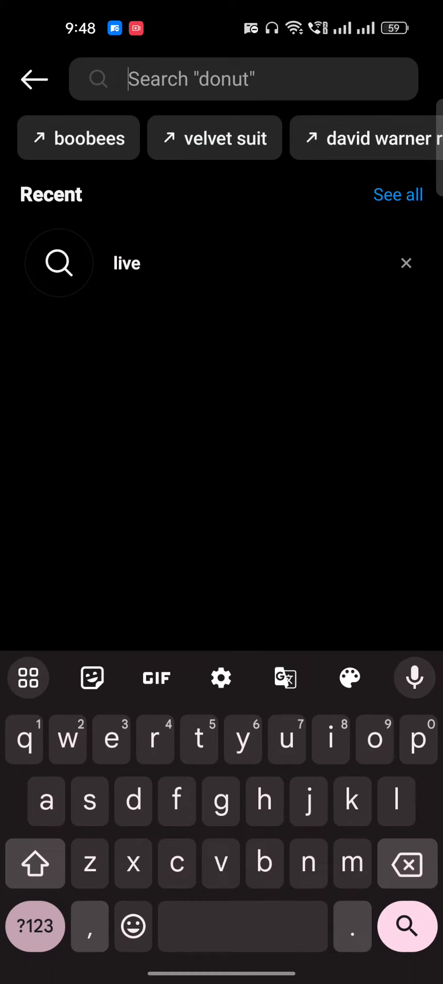
type("cris")
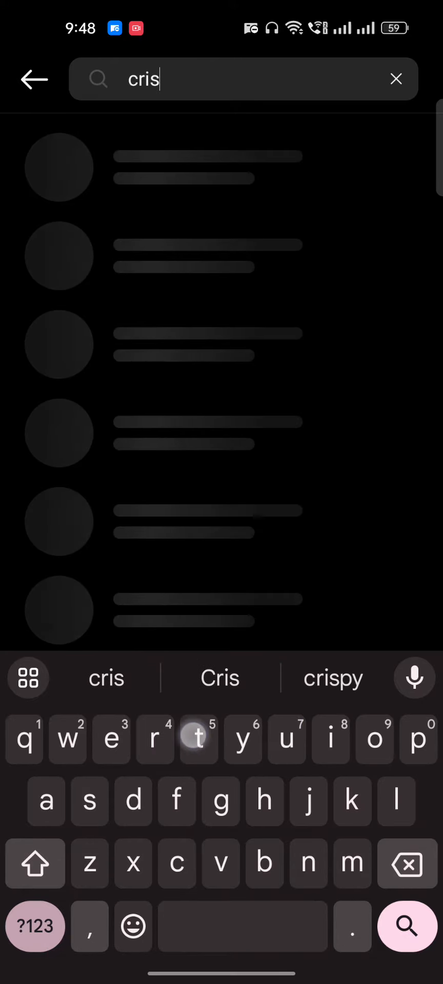
type("t")
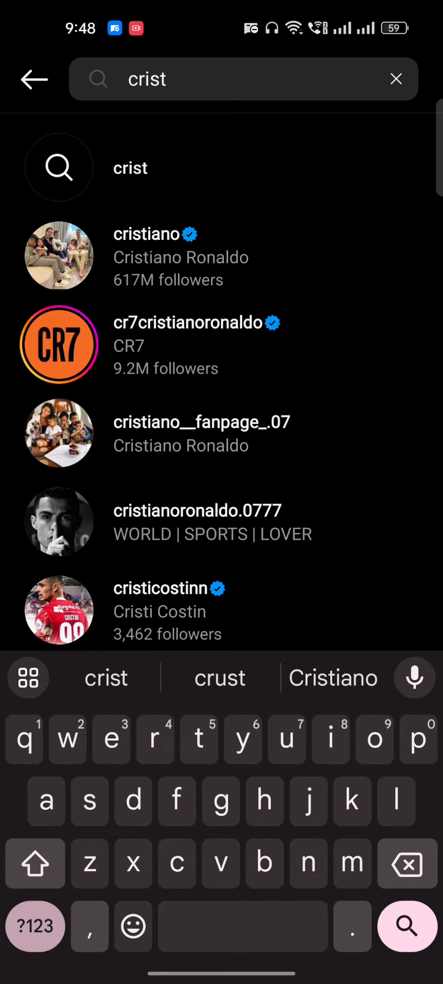